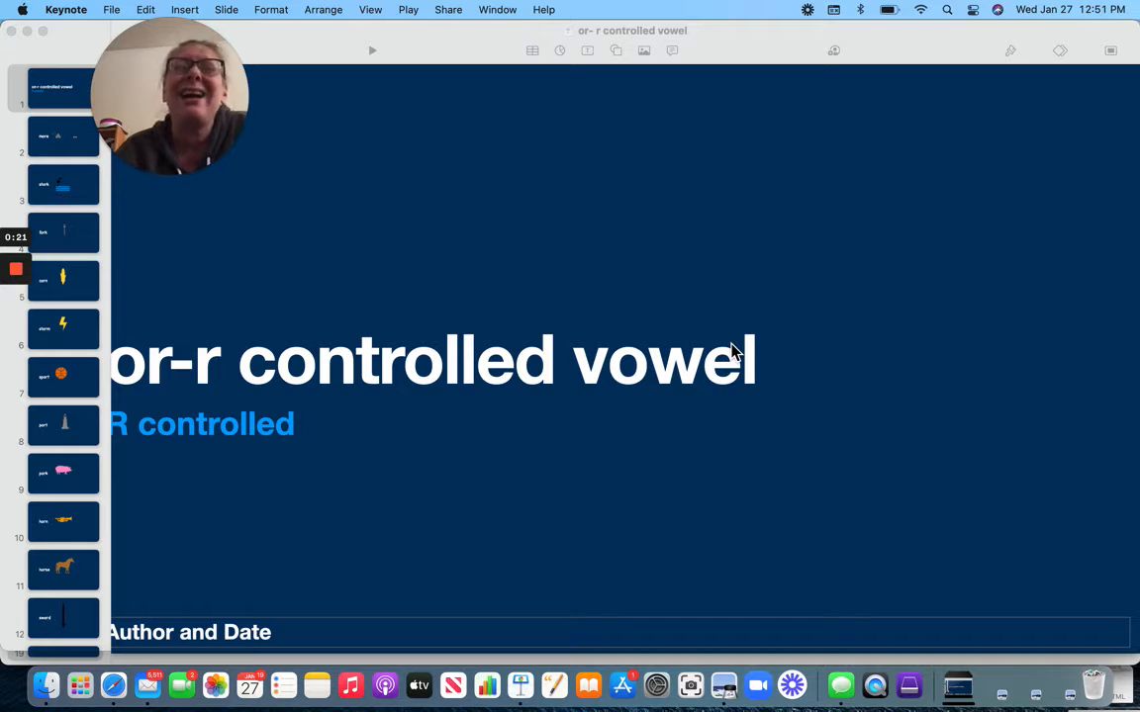
mouse_move(416, 251)
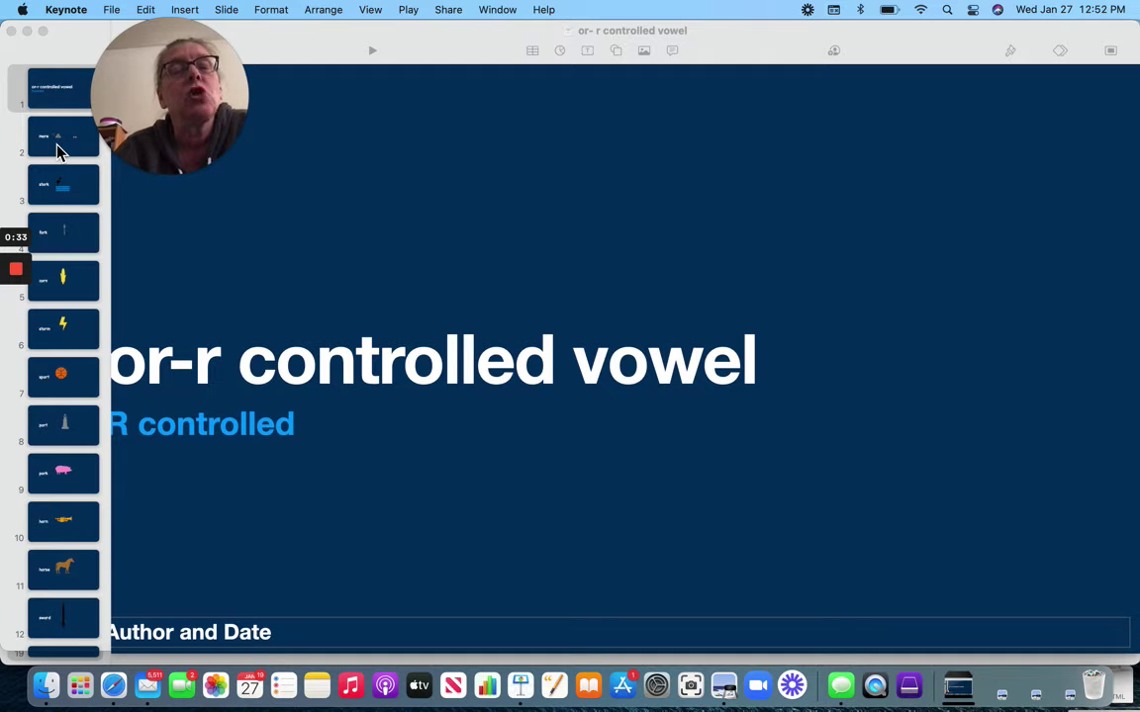
Step: Step through the word slides more, stork, fork, corn, sport and pork in the navigator
left_click(63, 137)
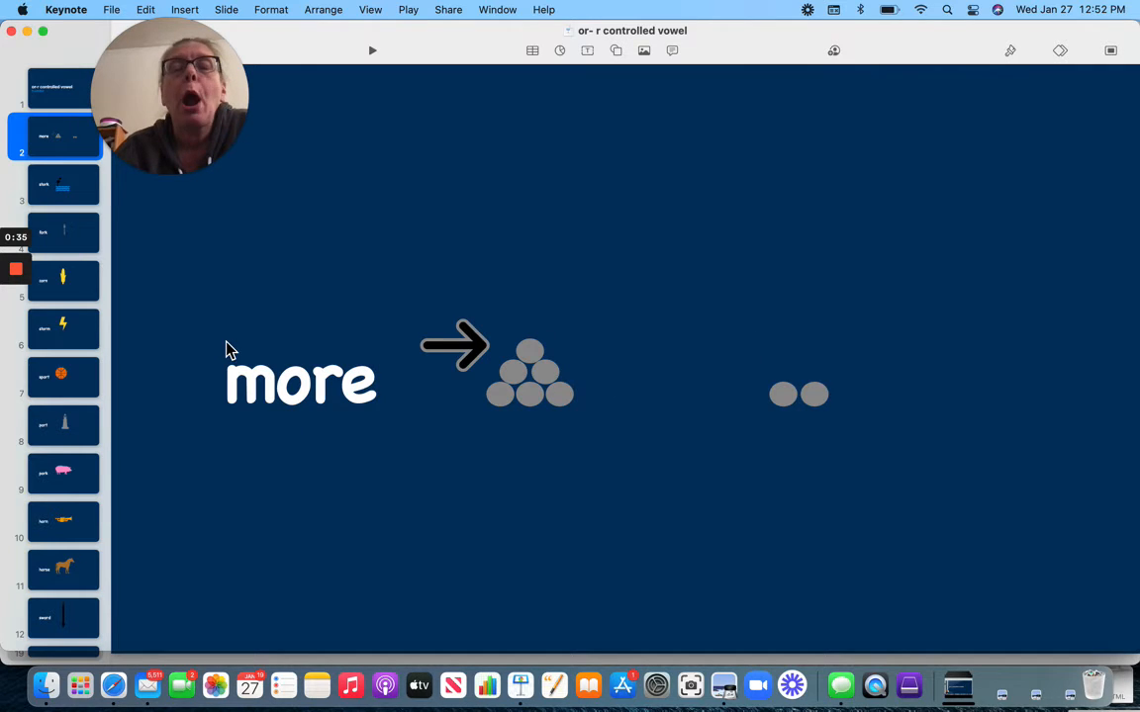
left_click(63, 186)
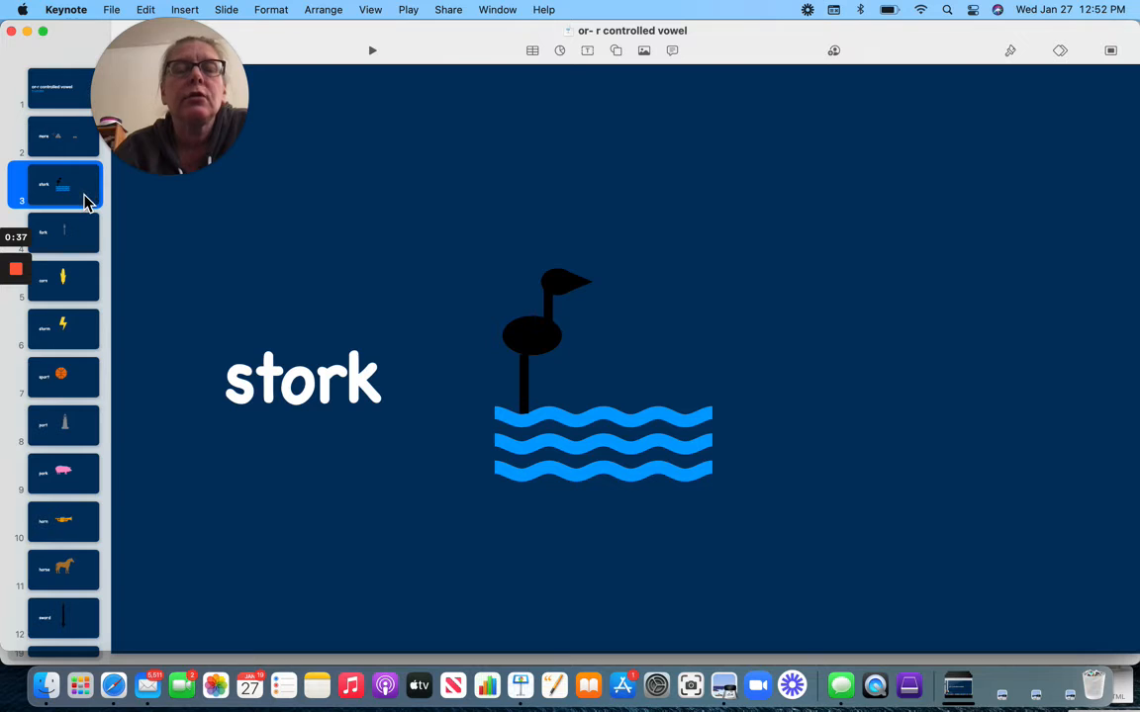
left_click(64, 234)
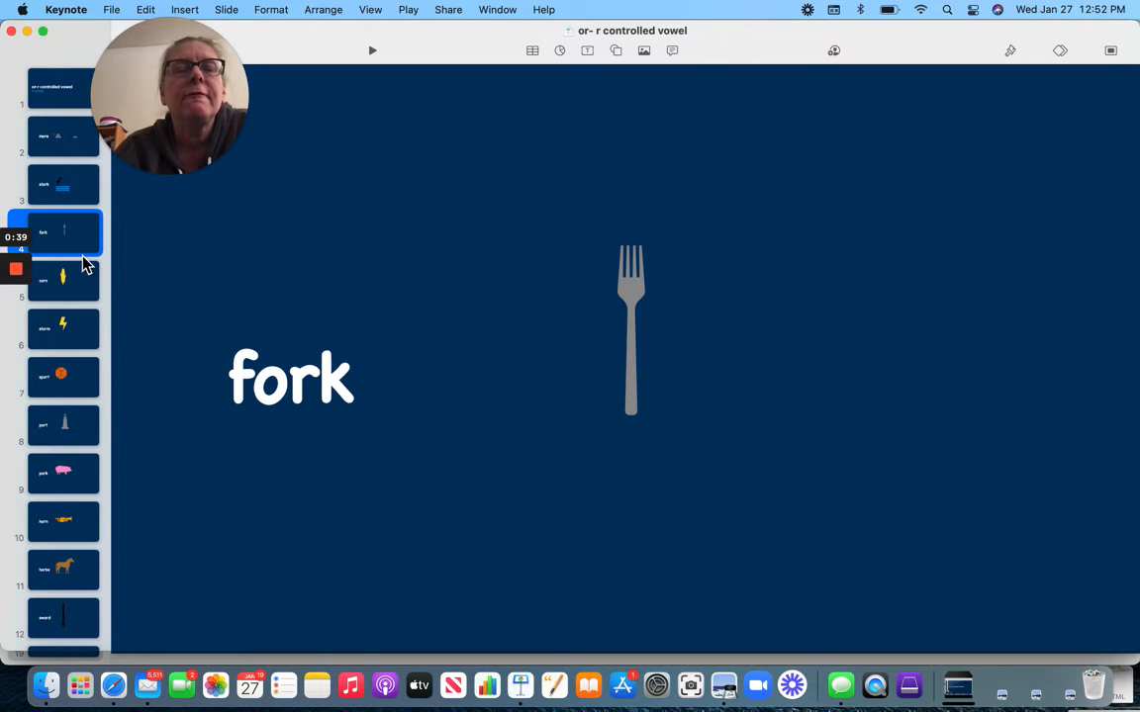
left_click(63, 281)
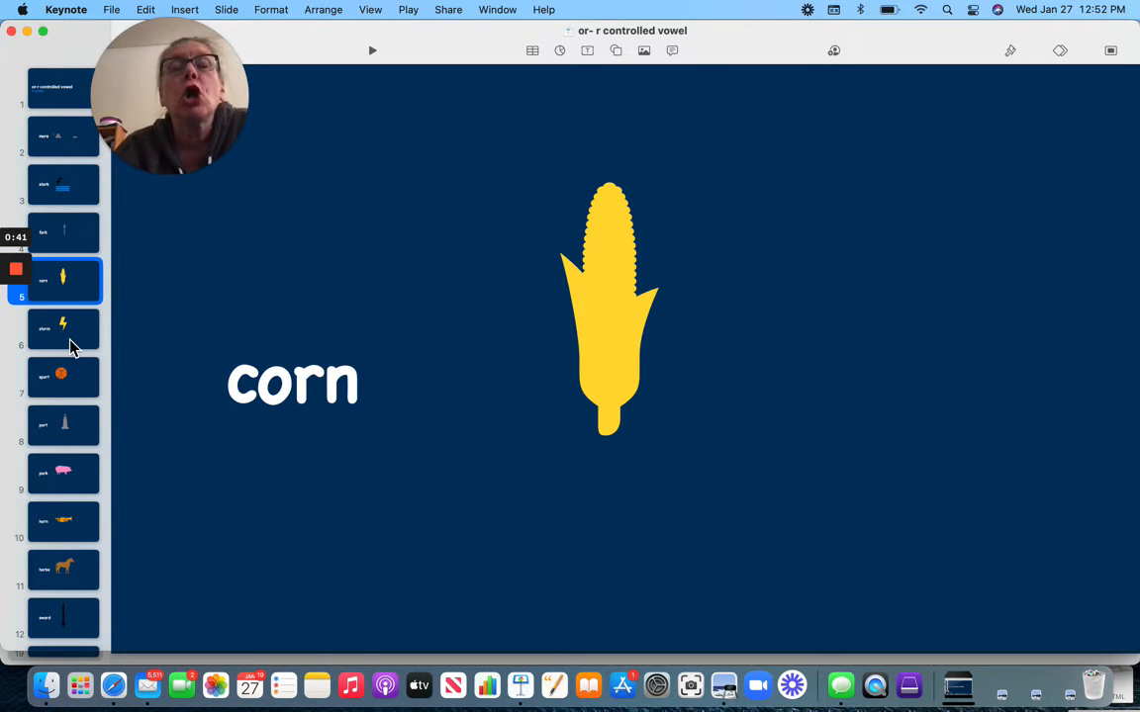
left_click(61, 329)
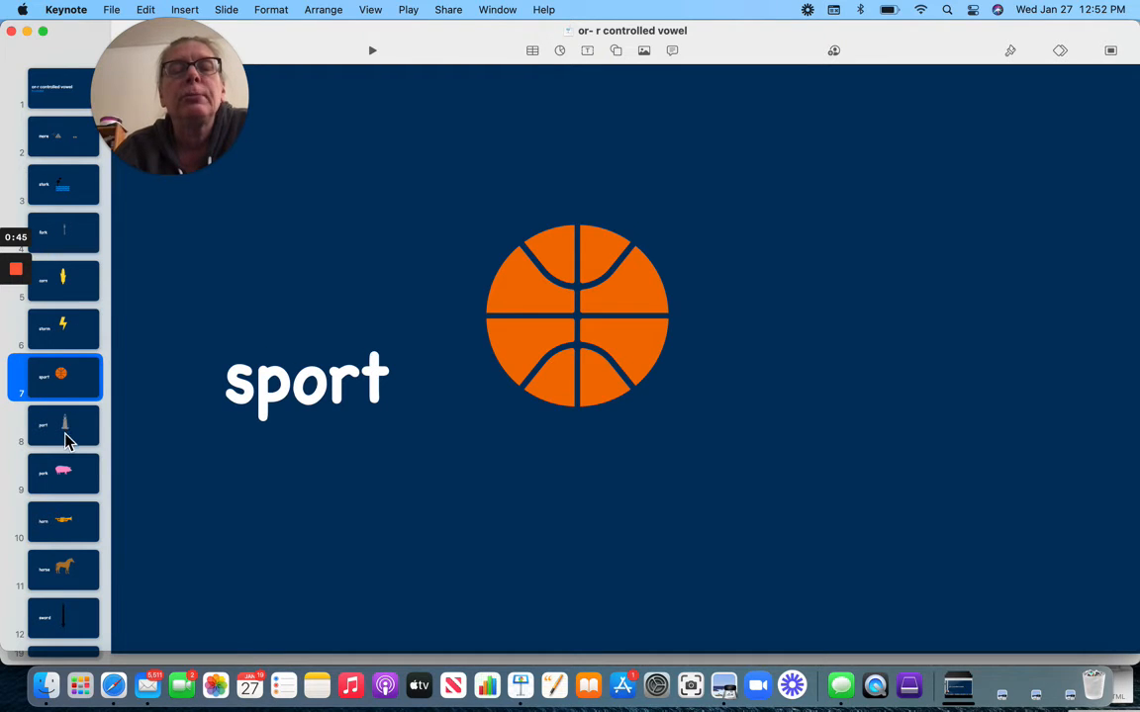
left_click(63, 424)
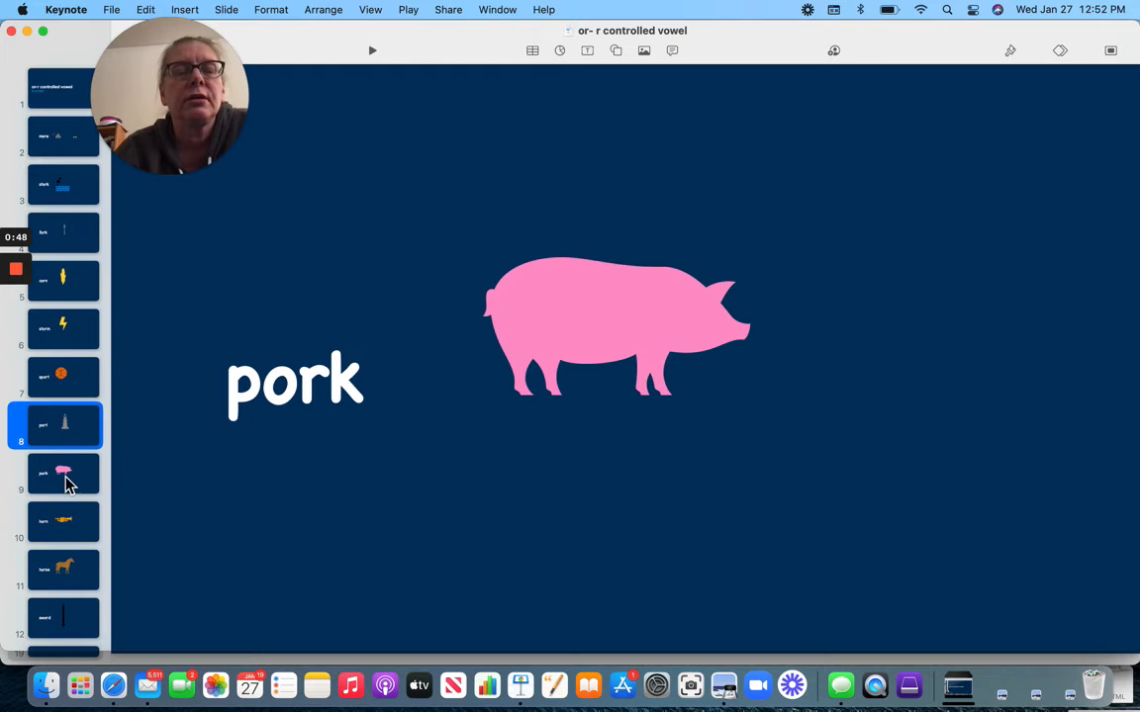
Step: Continue through horse, sword, Lord and torn, ending on the final cork slide
left_click(62, 474)
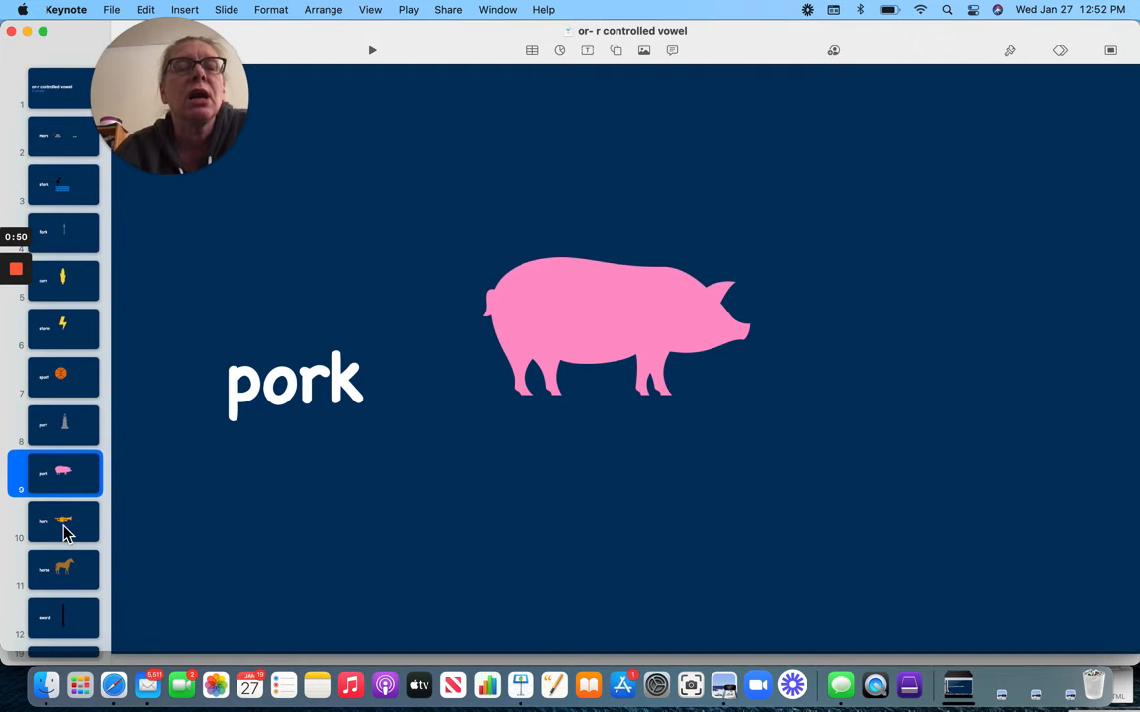
left_click(61, 522)
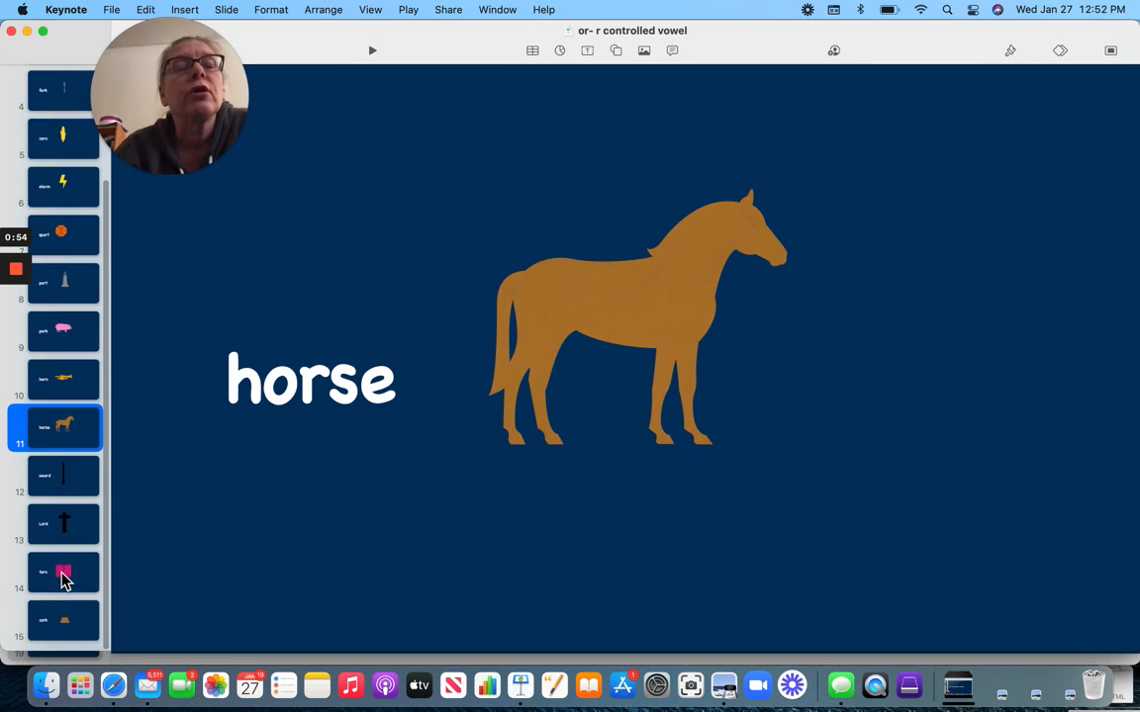
left_click(59, 477)
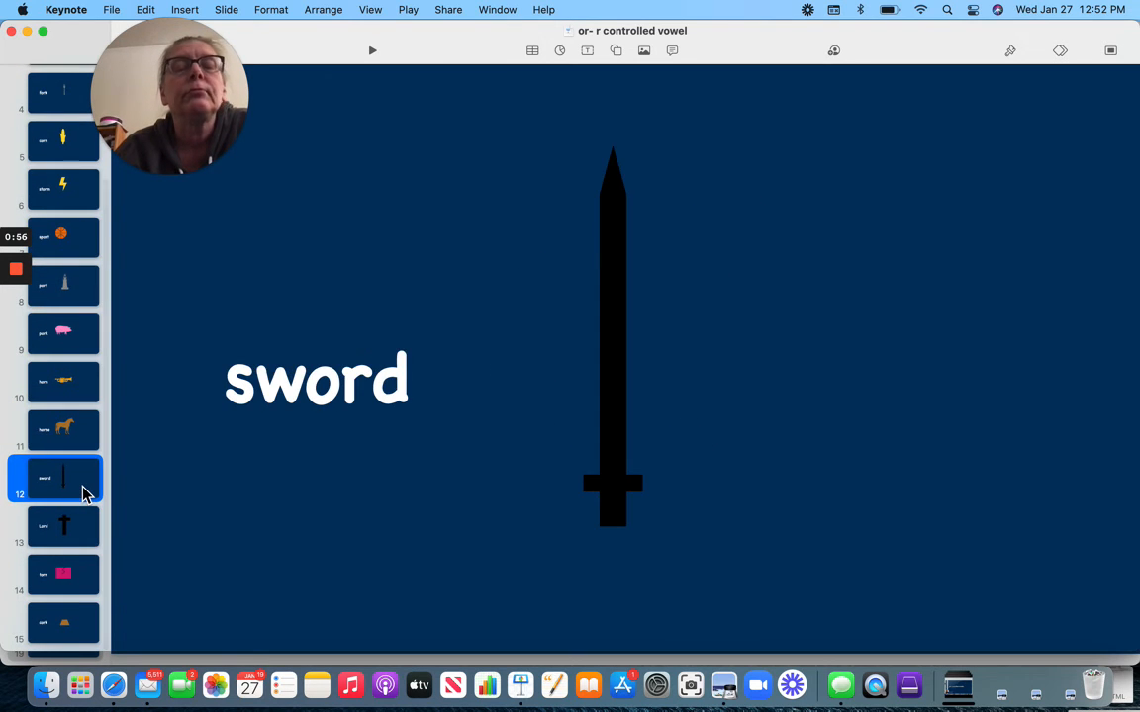
left_click(62, 526)
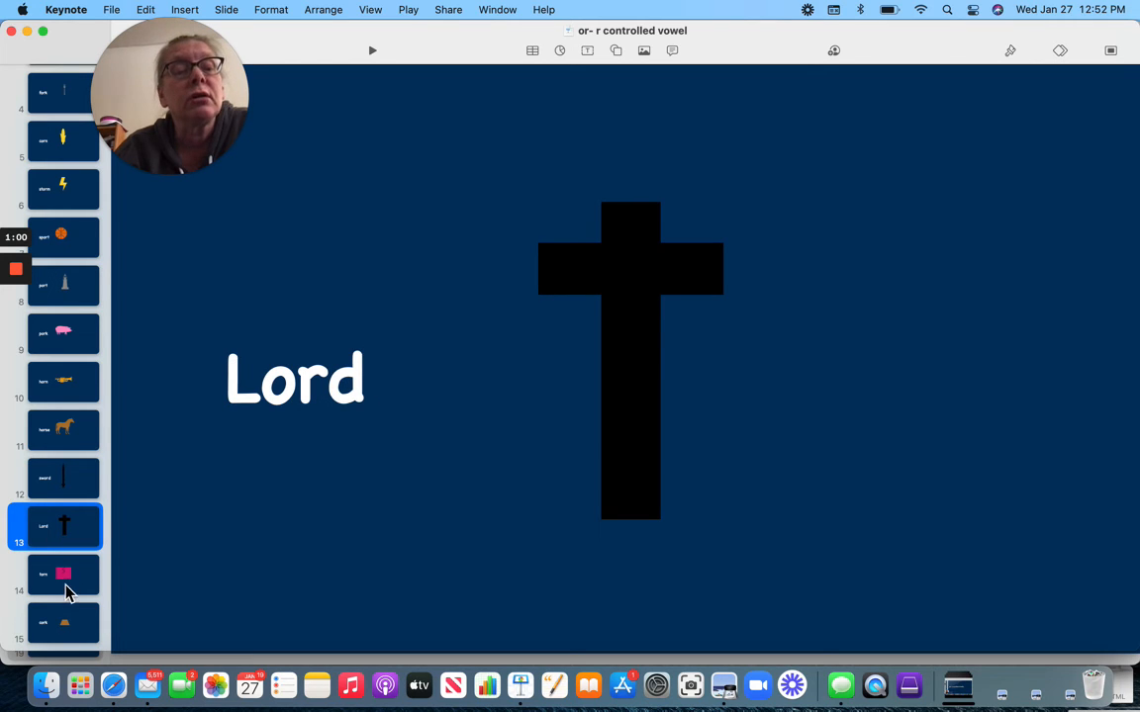
left_click(63, 574)
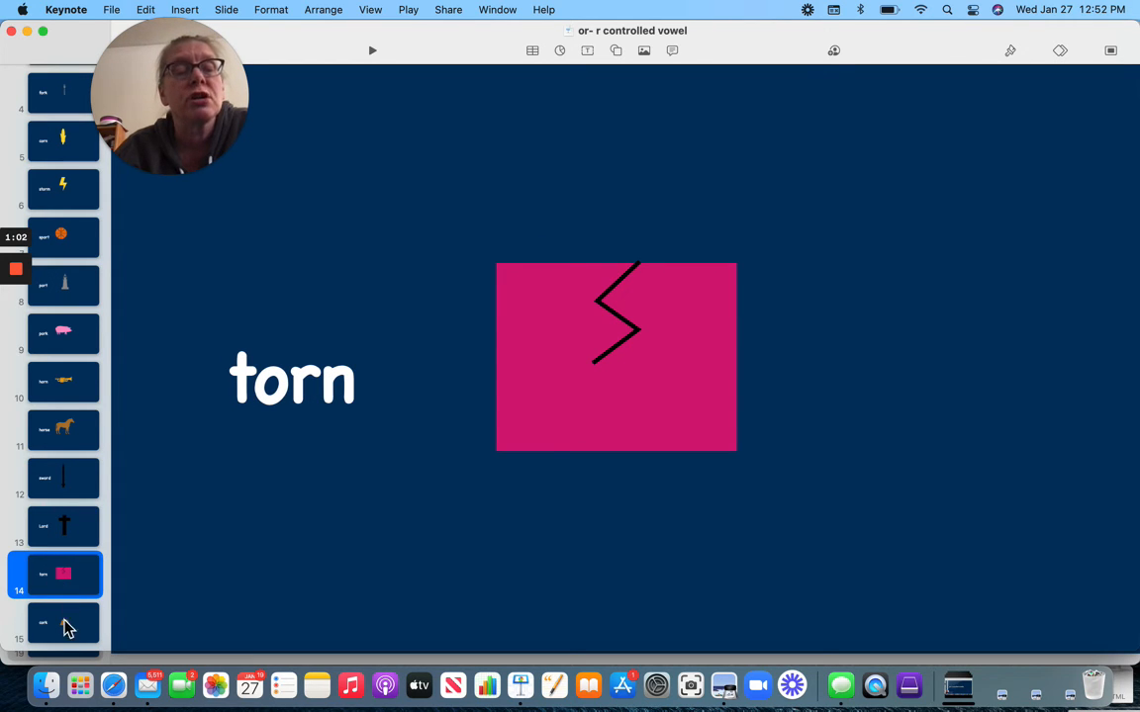
left_click(64, 621)
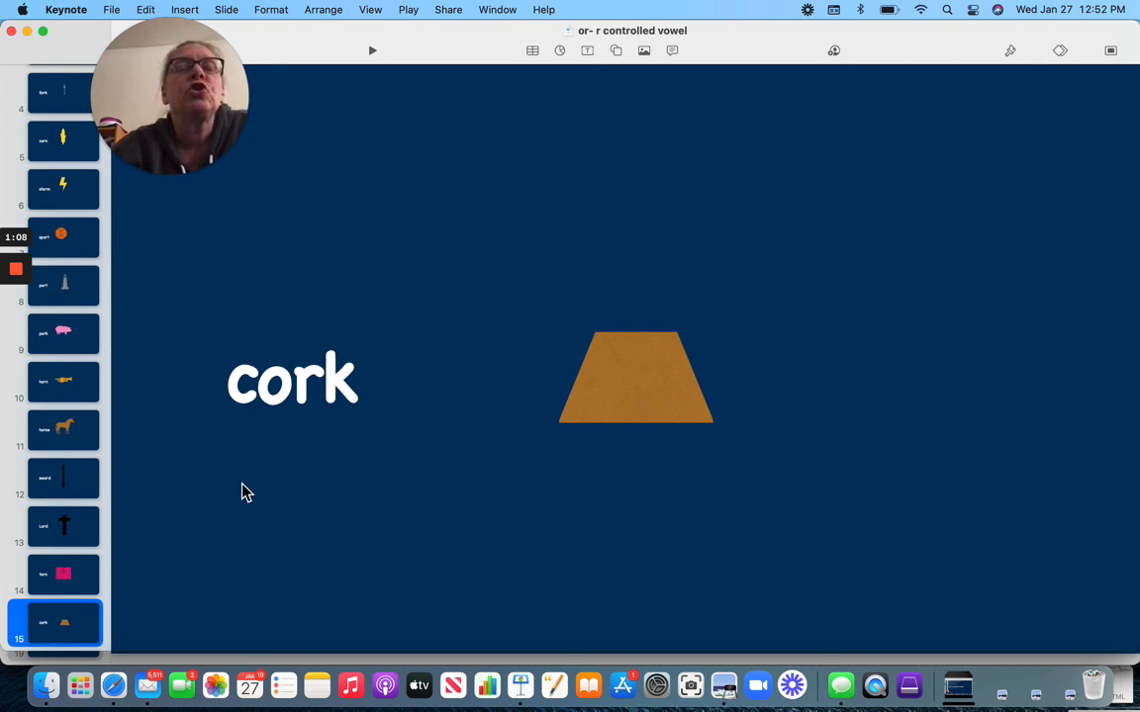
mouse_move(245, 293)
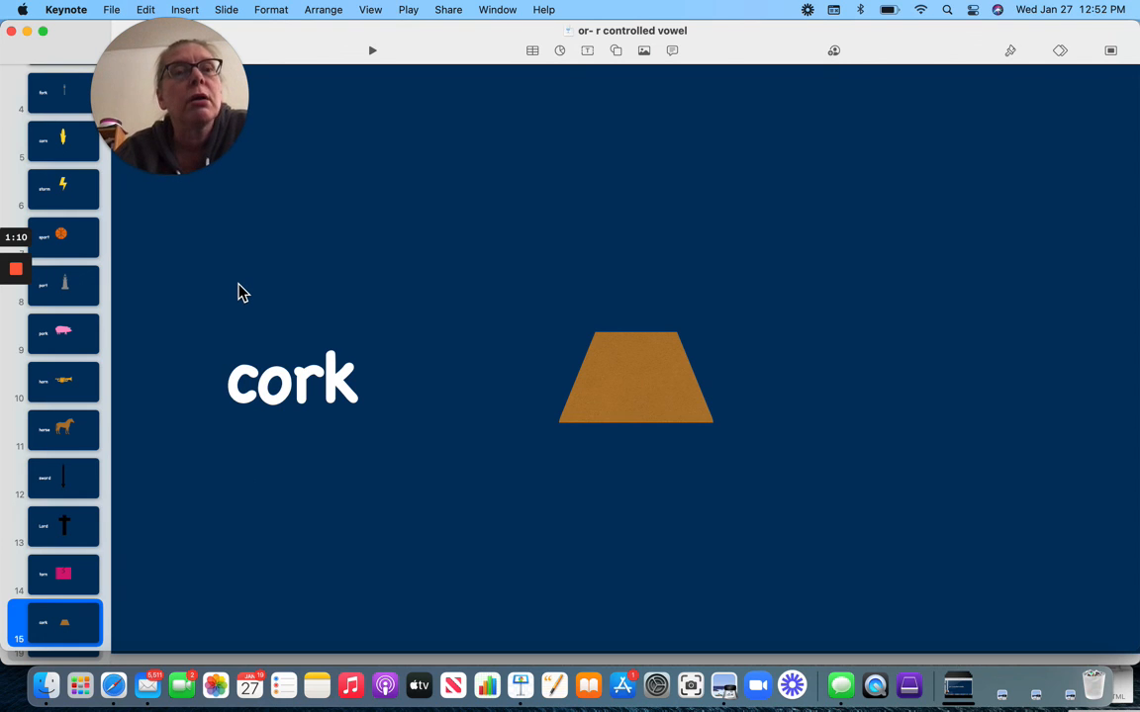
mouse_move(49, 277)
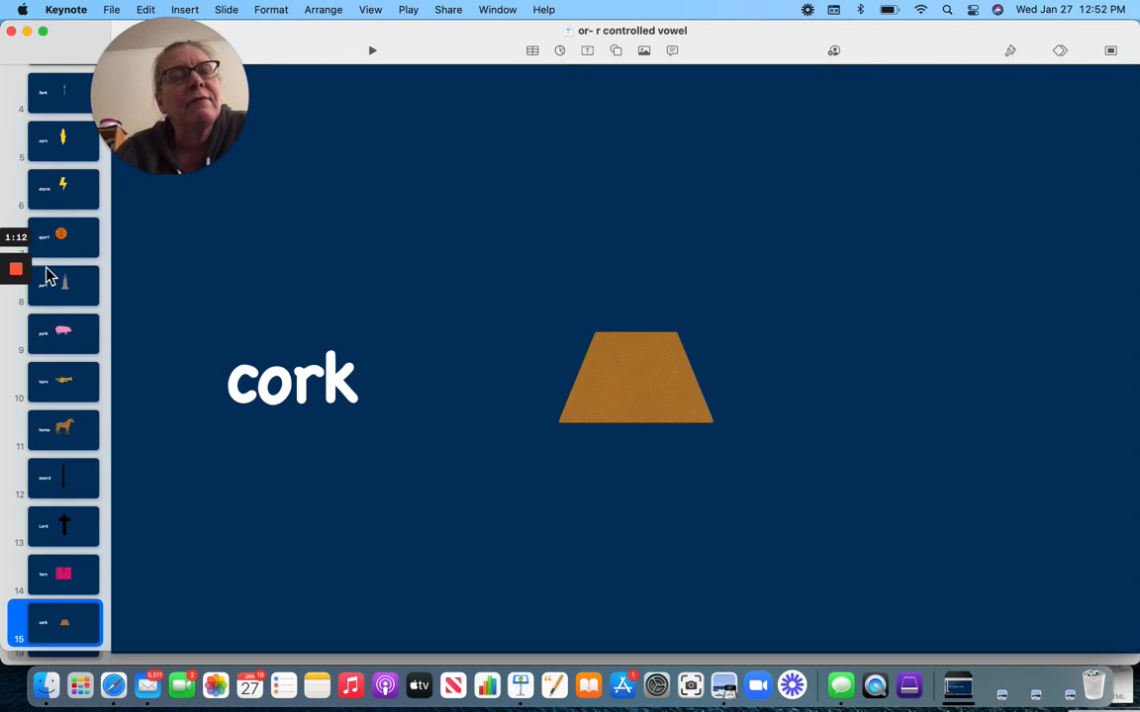